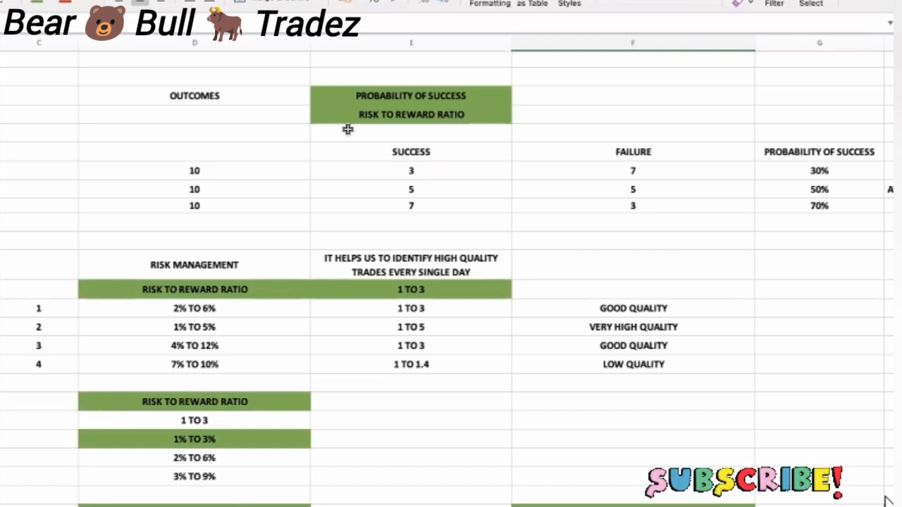
# Scroll to the probability-of-success grids where 20% and 30% wins net -2% and 2%
pyautogui.hscroll(3)
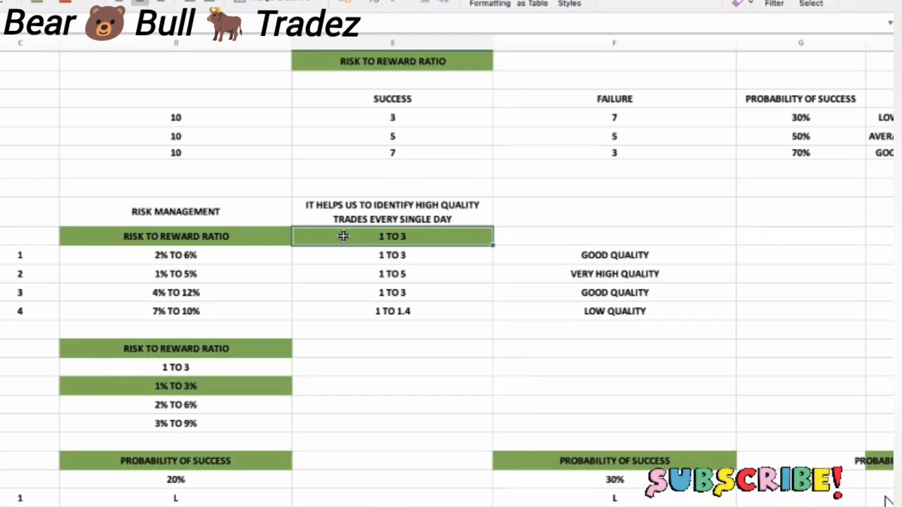
pyautogui.scroll(-3)
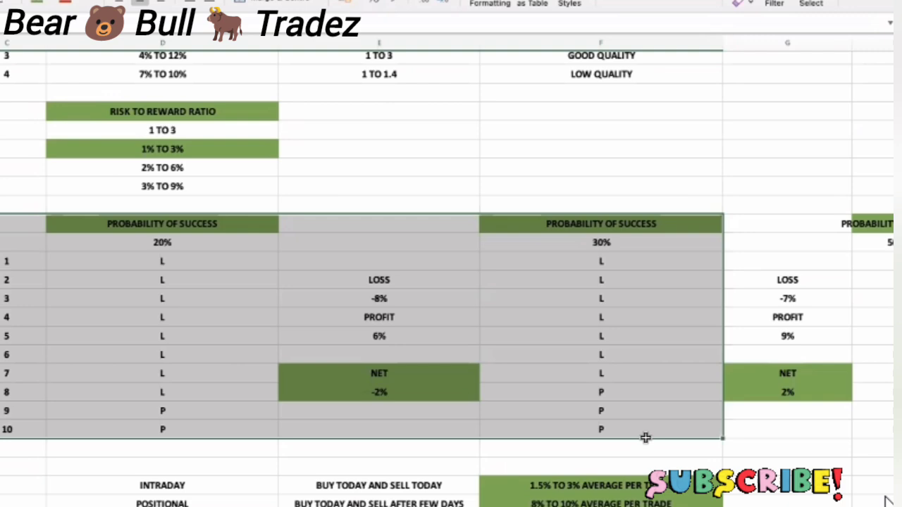
# Scroll to the intraday versus positional returns and the 10000-capital money management allocations
pyautogui.scroll(3)
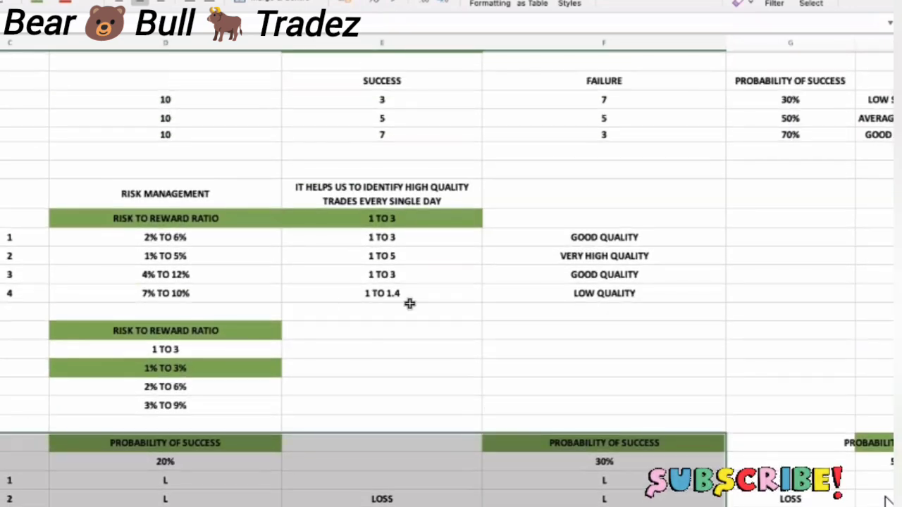
pyautogui.scroll(-3)
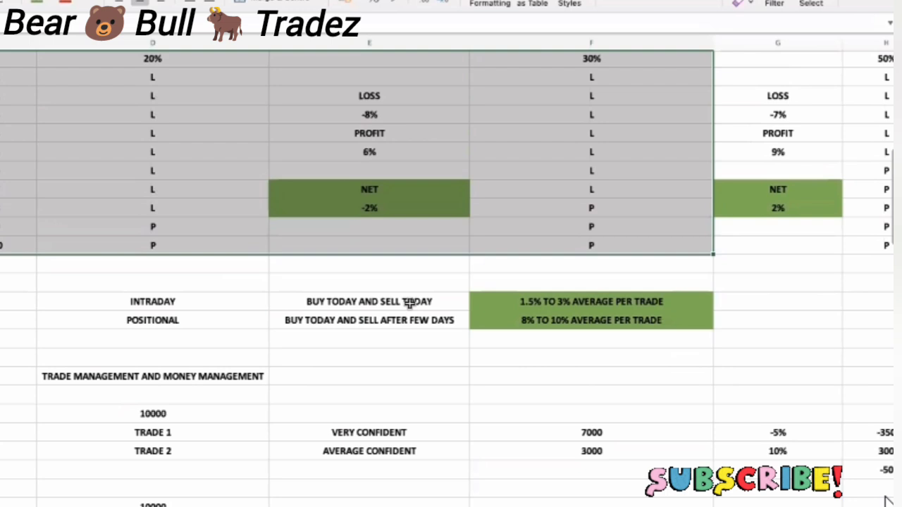
pyautogui.scroll(-3)
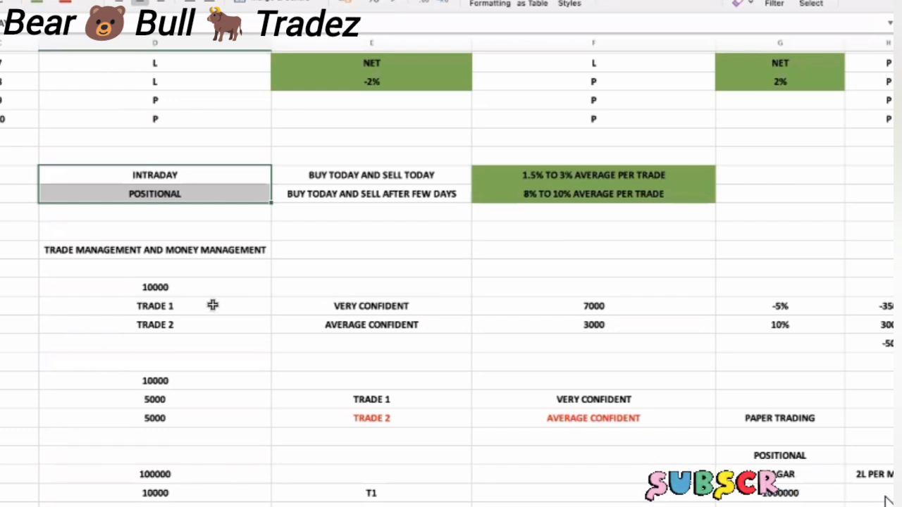
pyautogui.moveTo(203, 268)
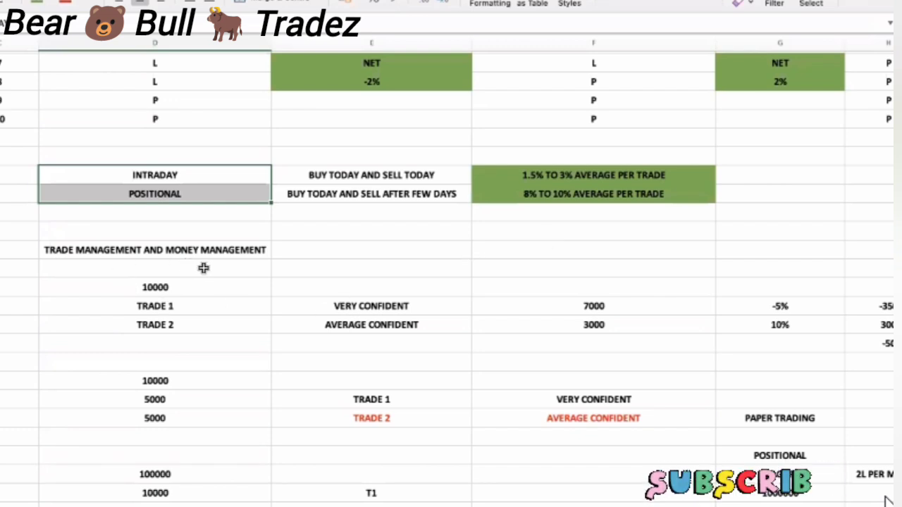
# Scroll past the 10000-per-trade capital splits to the 80 to 20 rule tables
pyautogui.scroll(-3)
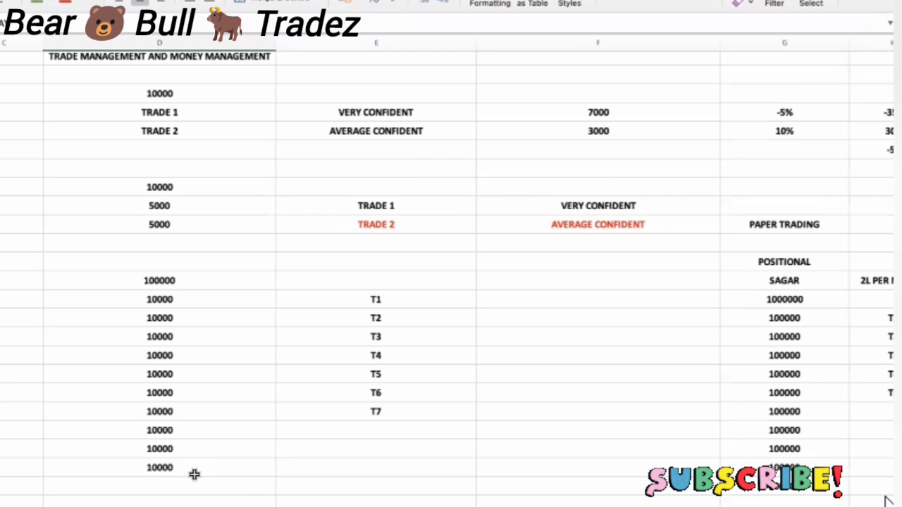
pyautogui.moveTo(167, 348)
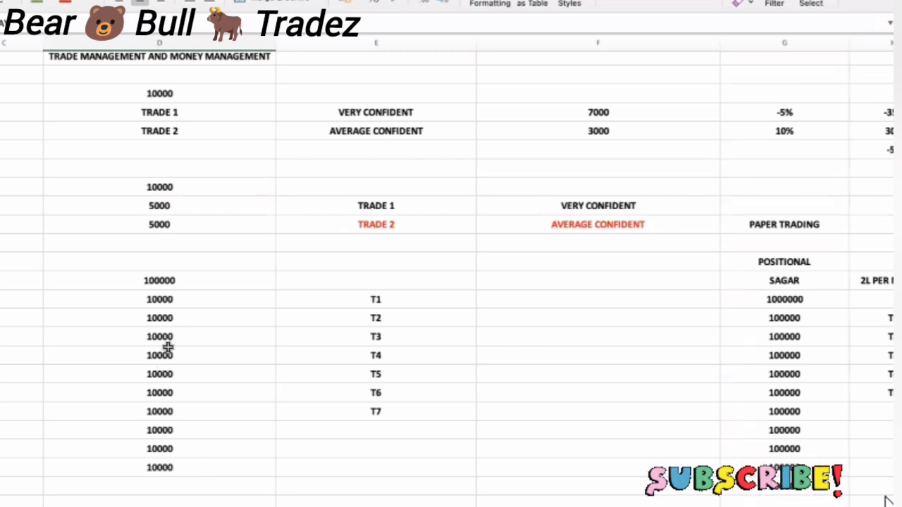
pyautogui.hscroll(3)
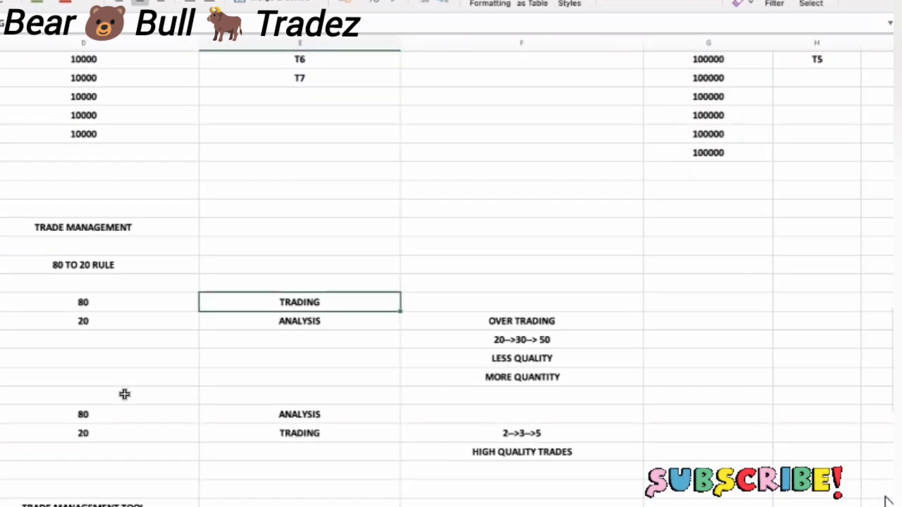
# Mark the High Quality Trades note and the four performance tracking items
pyautogui.scroll(-3)
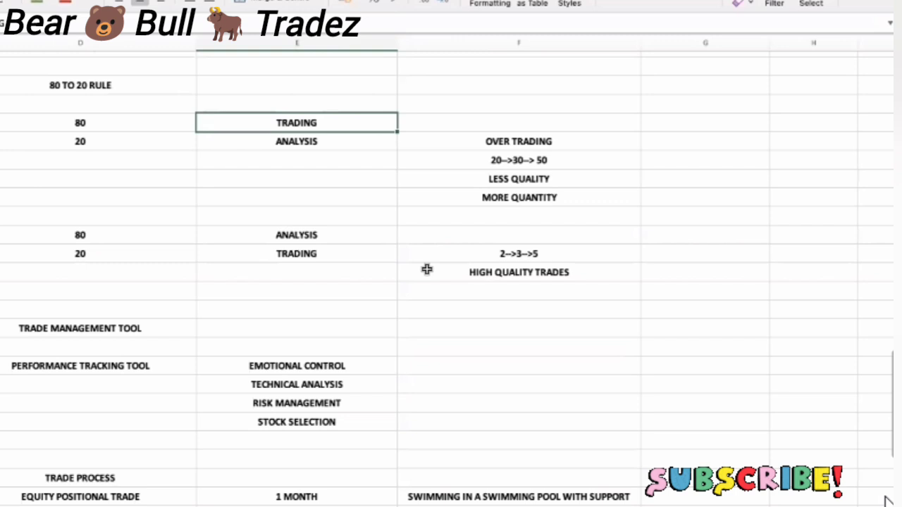
pyautogui.click(519, 273)
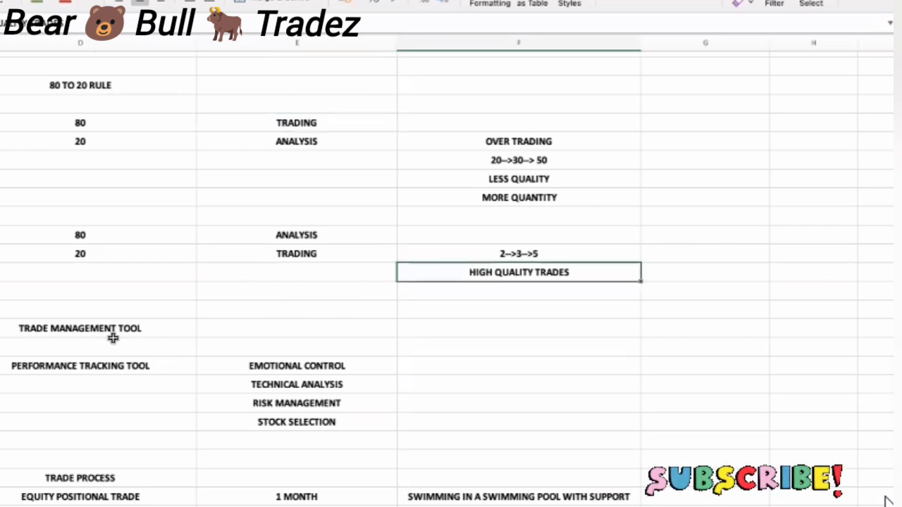
pyautogui.click(80, 329)
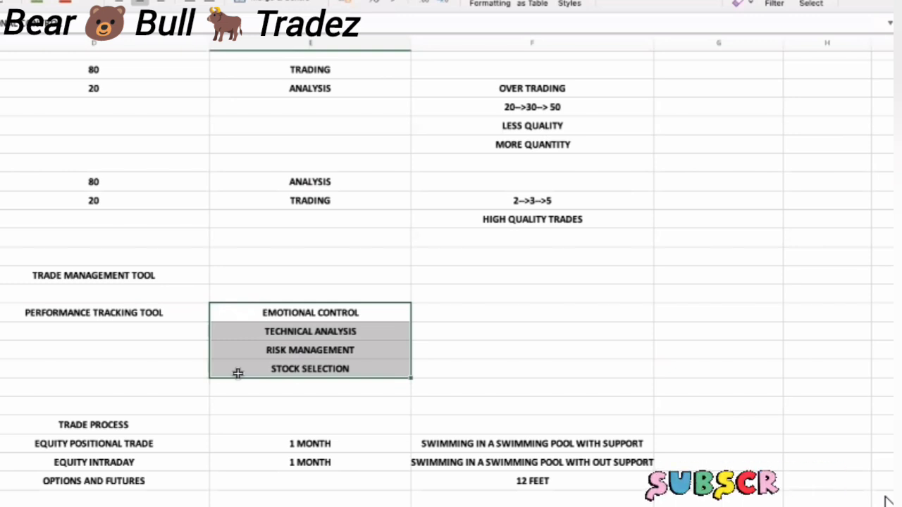
# Mark the trade process rows through Options and Futures, then the technical analysis block
pyautogui.scroll(-3)
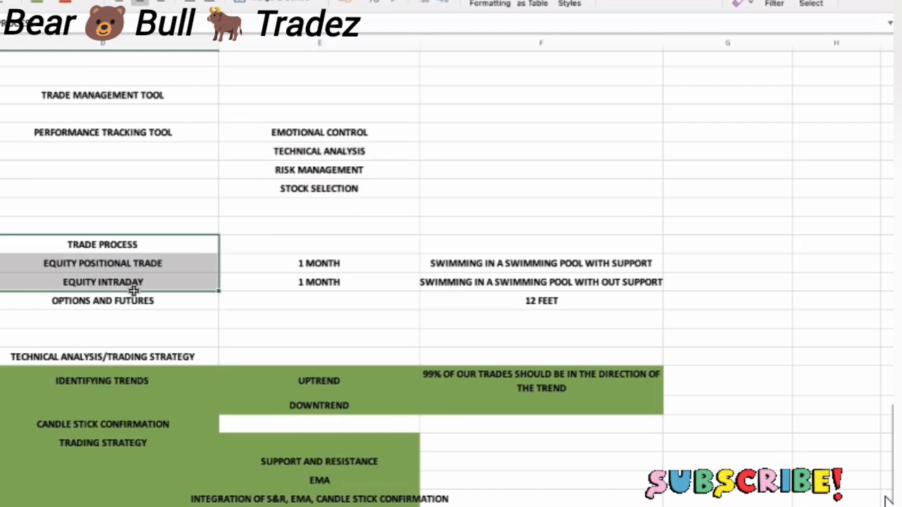
pyautogui.click(102, 300)
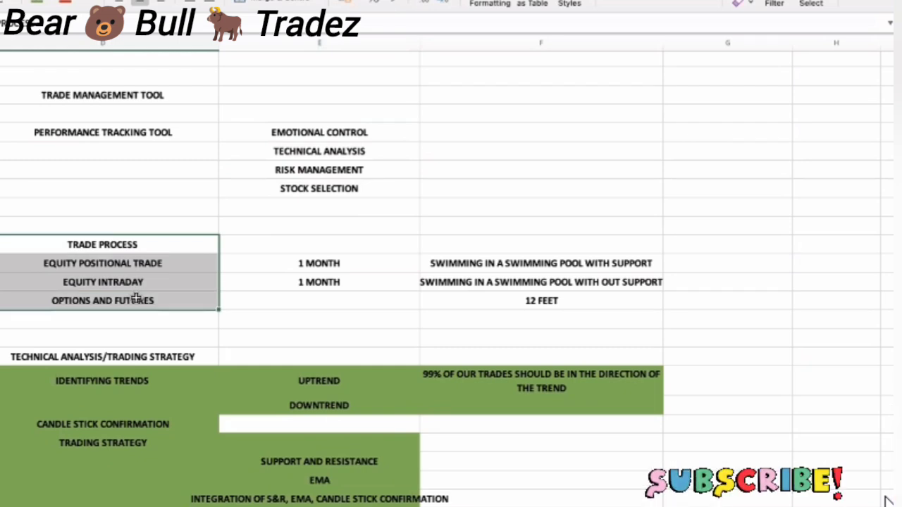
pyautogui.click(103, 356)
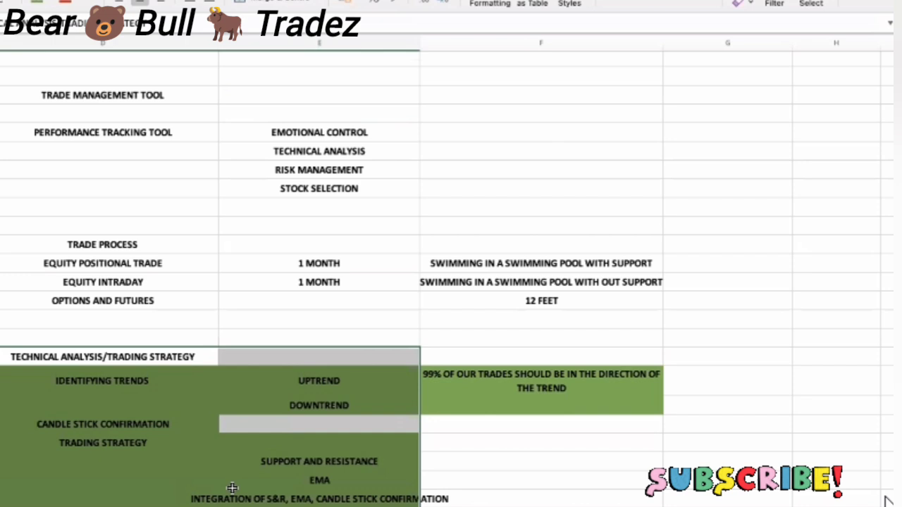
# Deselect and scroll to the time frame table pairing trade and trend intervals
pyautogui.click(102, 381)
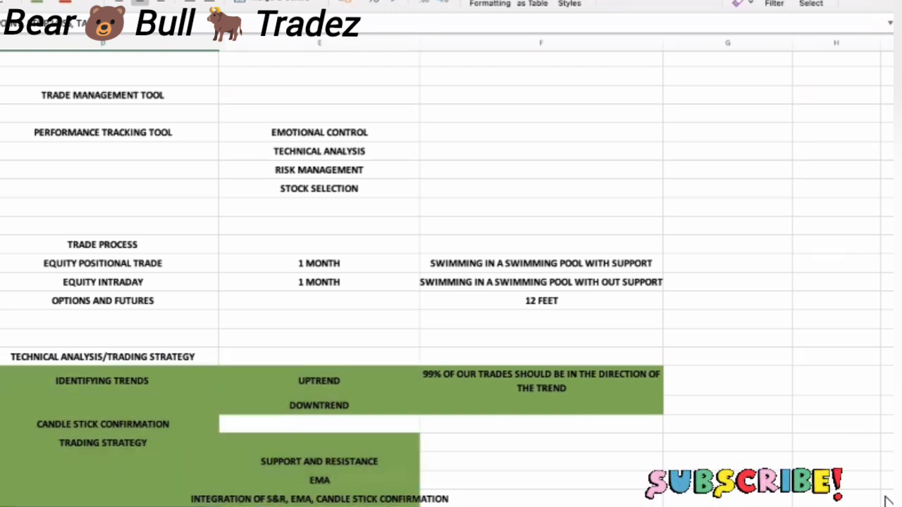
pyautogui.scroll(-3)
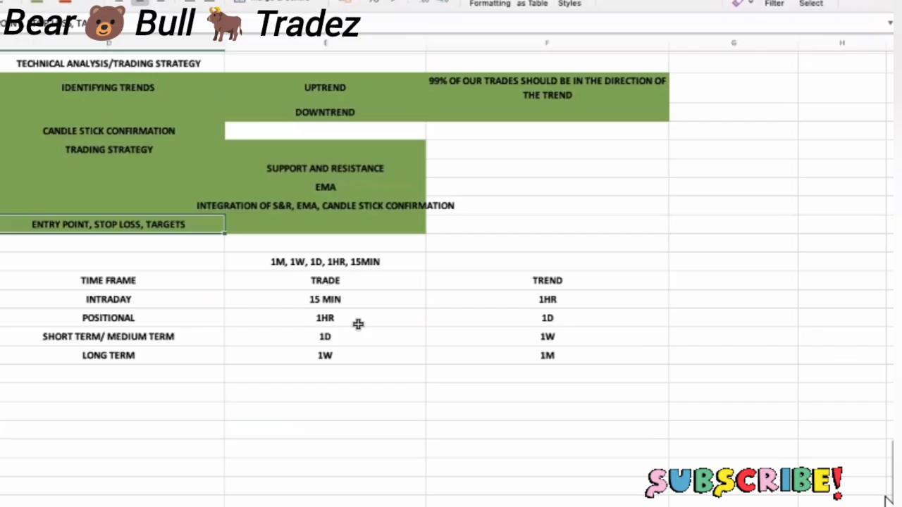